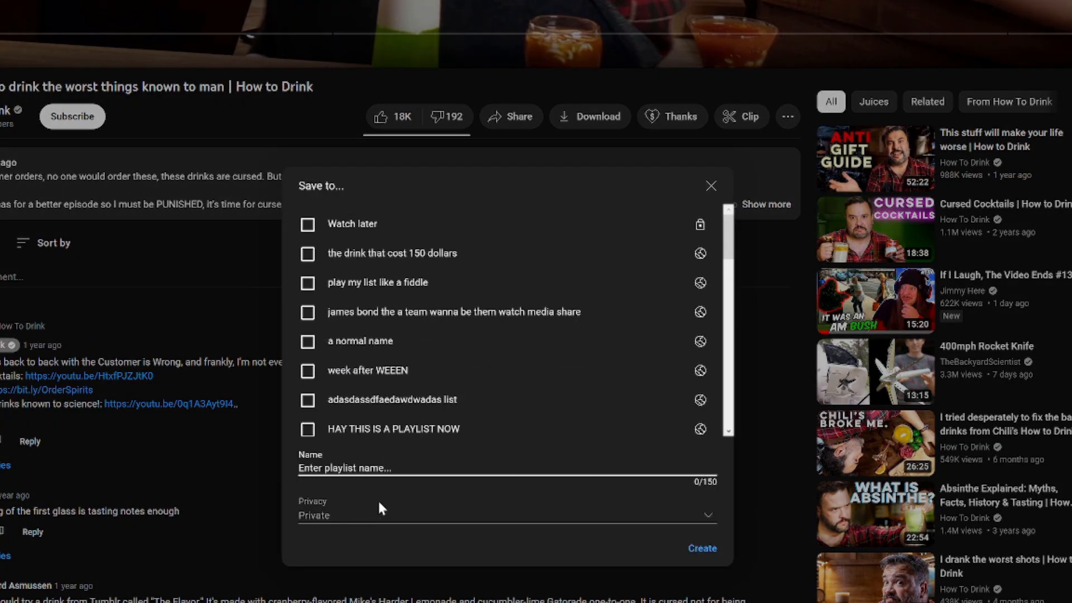
# Create a new public playlist named with the long repeated 'how to' text, saving the video to it
pyautogui.write('how ot how to how to how to how ty')
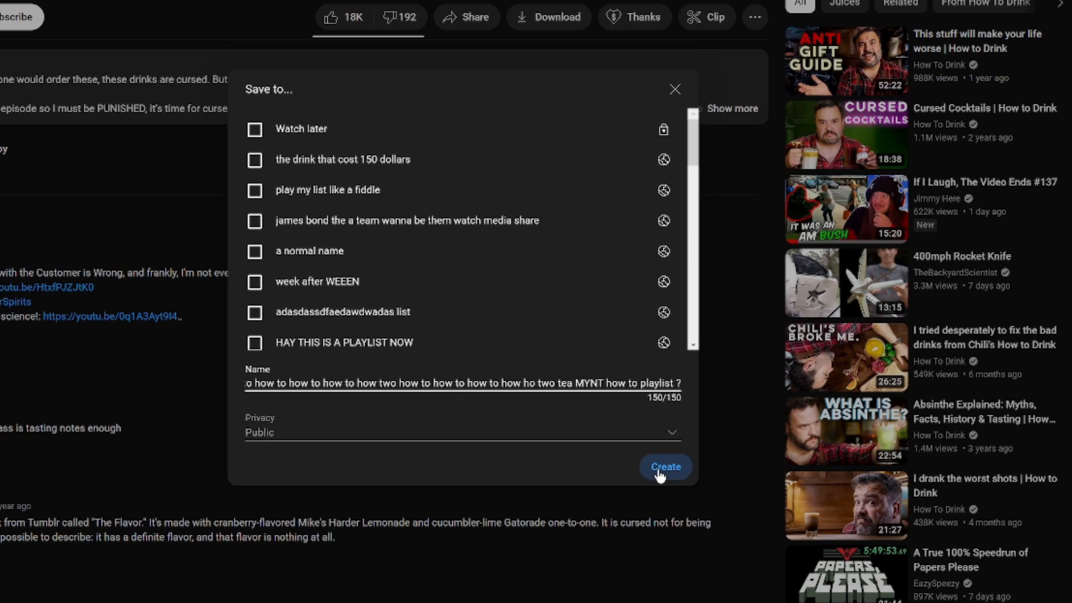
pyautogui.click(665, 467)
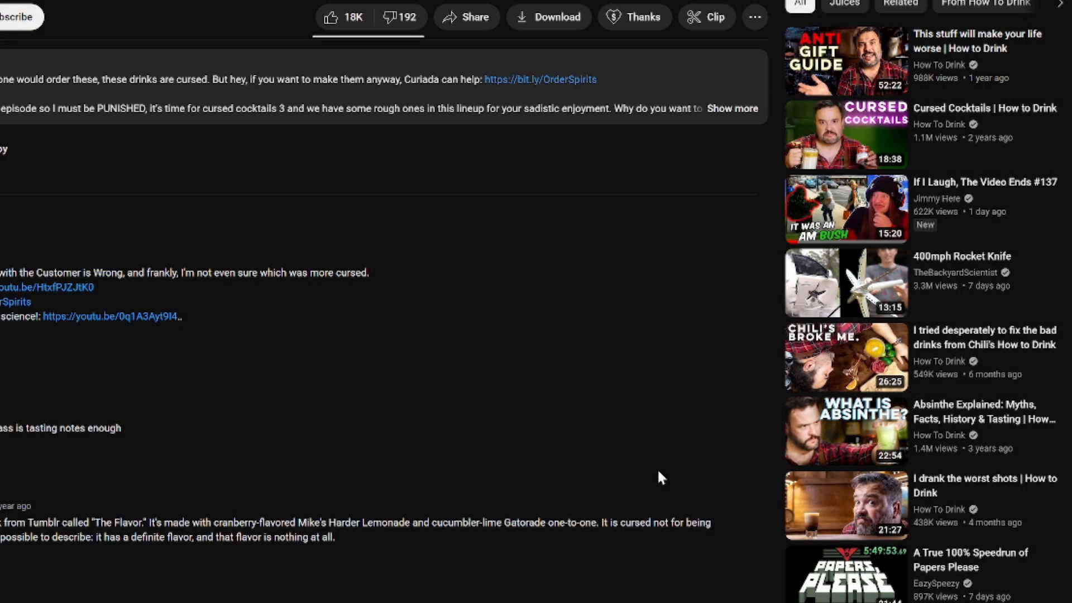
# Reach the How To Drink channel's Videos list and locate The Guy Who Invented Fondue
pyautogui.click(845, 208)
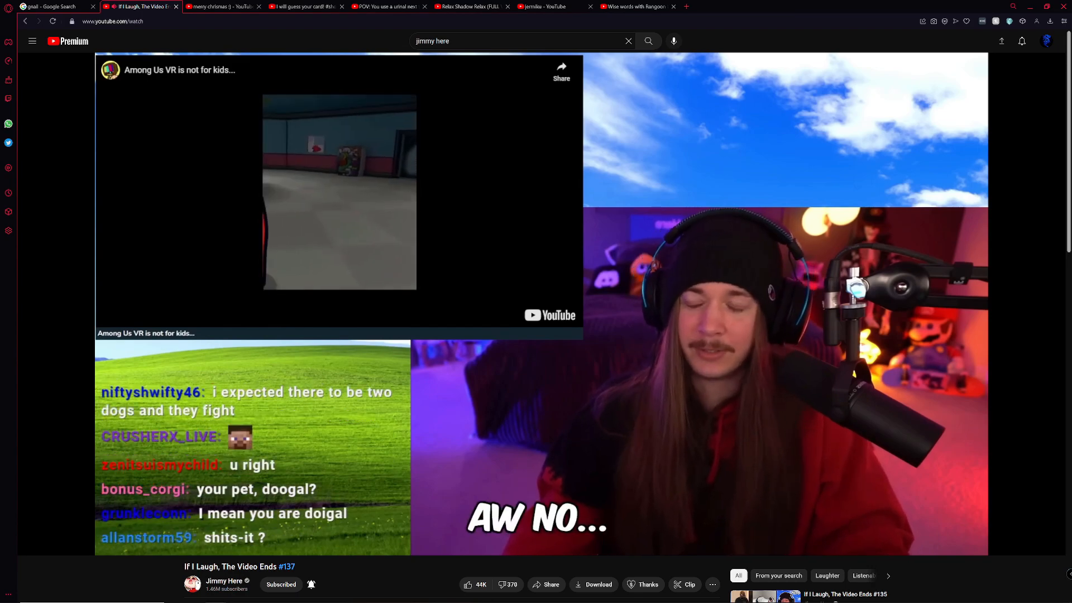
pyautogui.click(222, 7)
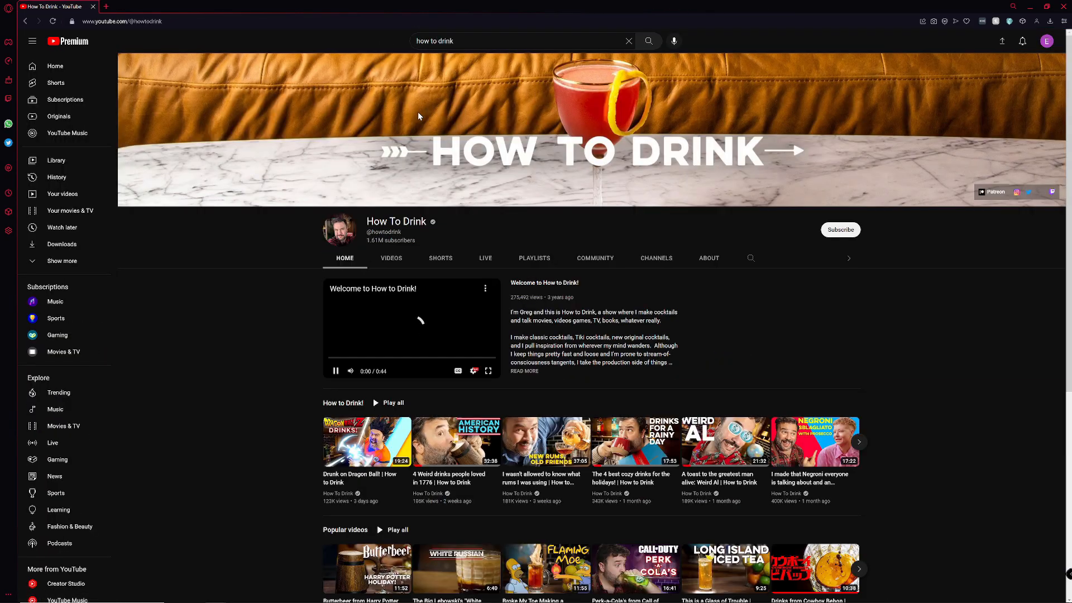
pyautogui.click(391, 258)
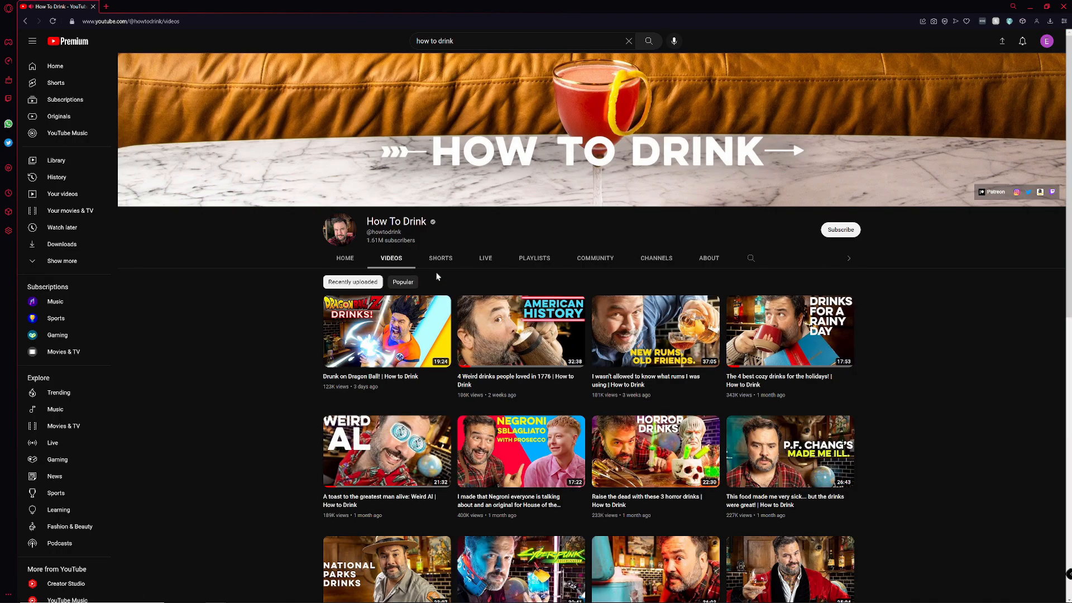
pyautogui.scroll(-3)
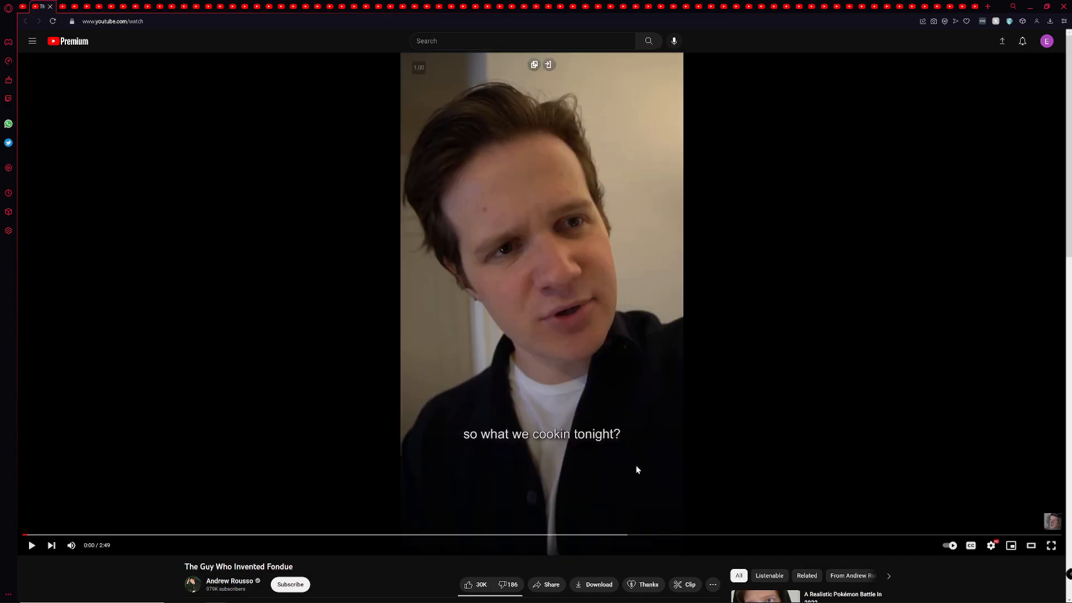
# Save the current video into the long 'how to' playlist via its checkbox
pyautogui.scroll(-3)
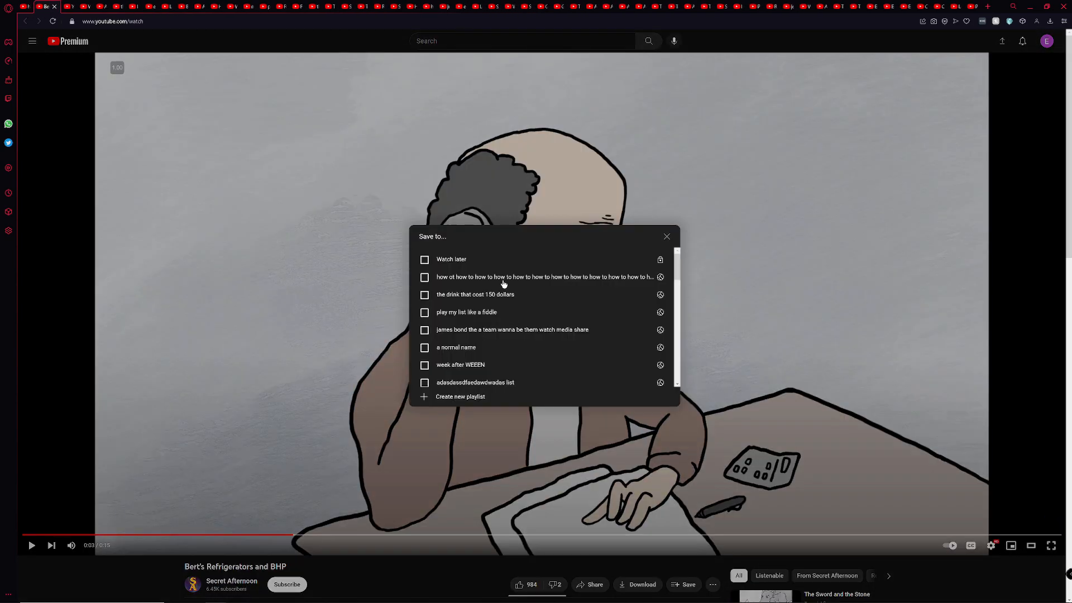
pyautogui.click(666, 236)
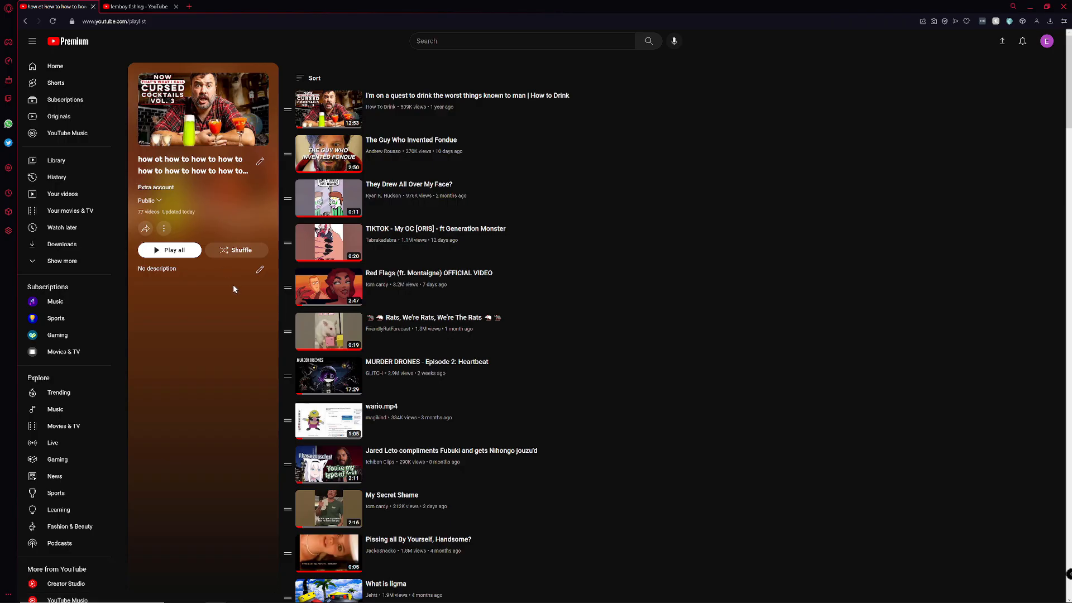
# Review the 77-video playlist, then bring up Femboy Fishing Episode 9's save-to-playlist choices
pyautogui.scroll(-3)
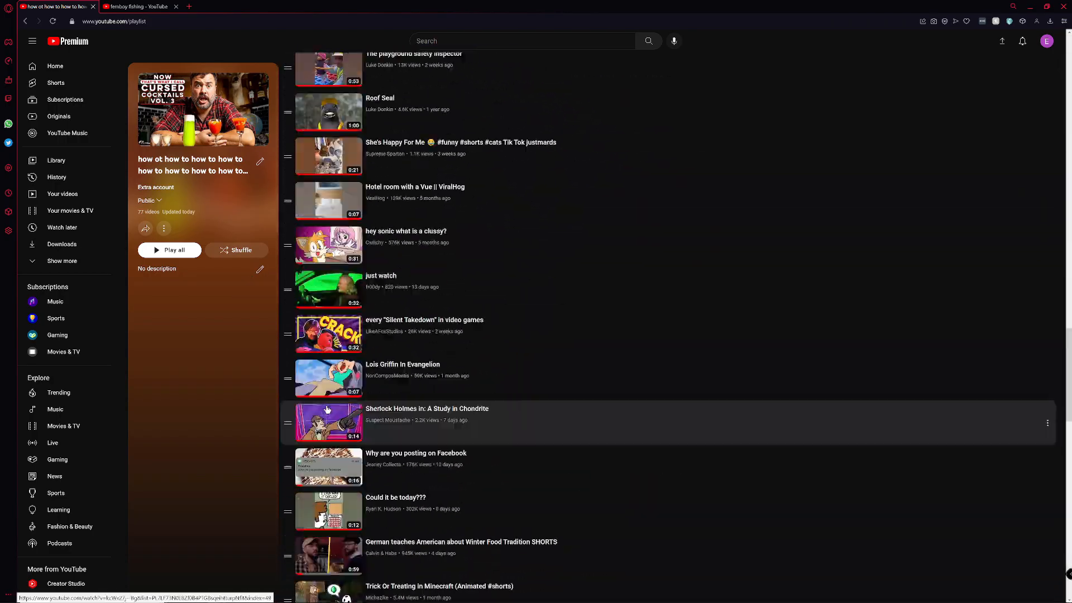
pyautogui.scroll(-3)
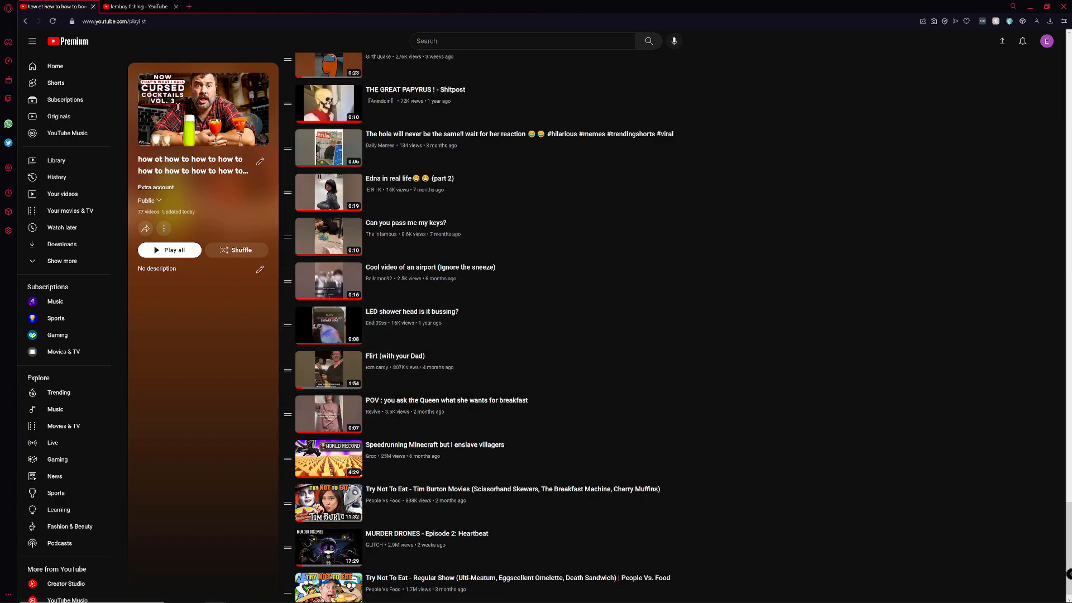
pyautogui.click(136, 7)
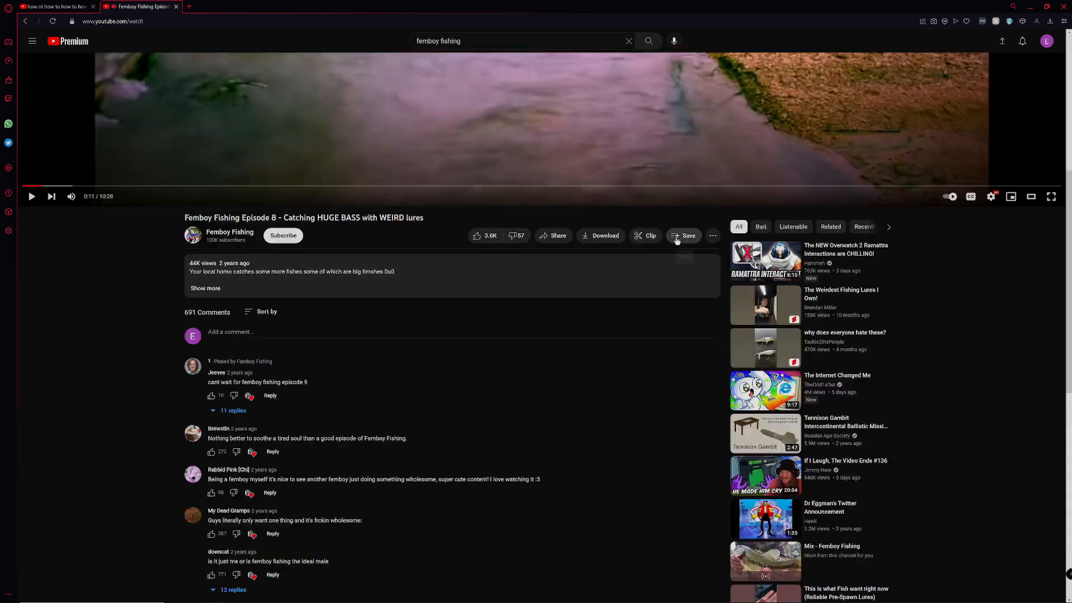
pyautogui.click(1051, 196)
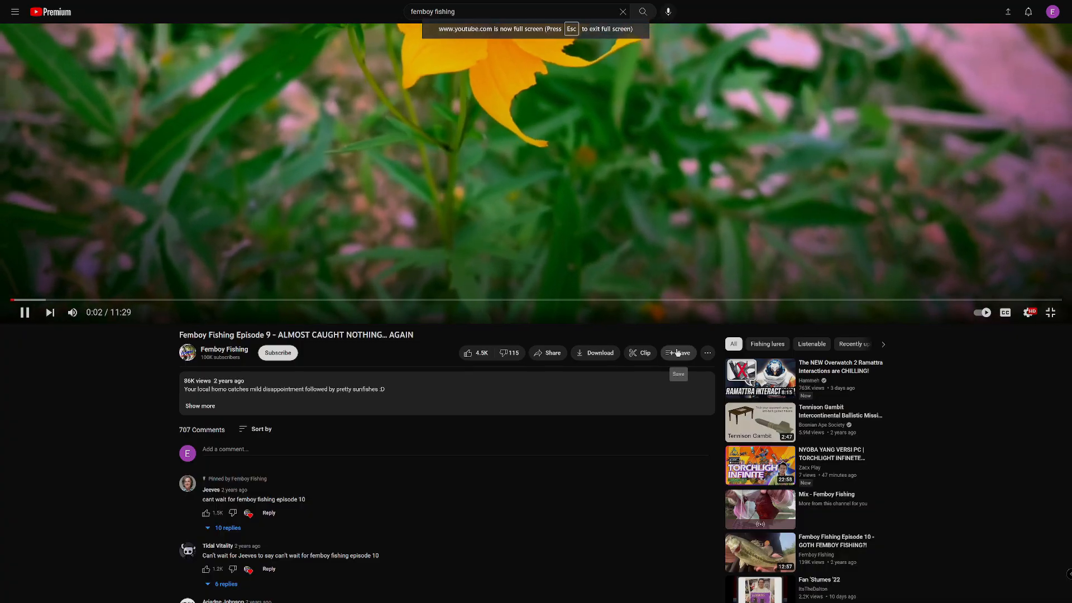
pyautogui.click(677, 353)
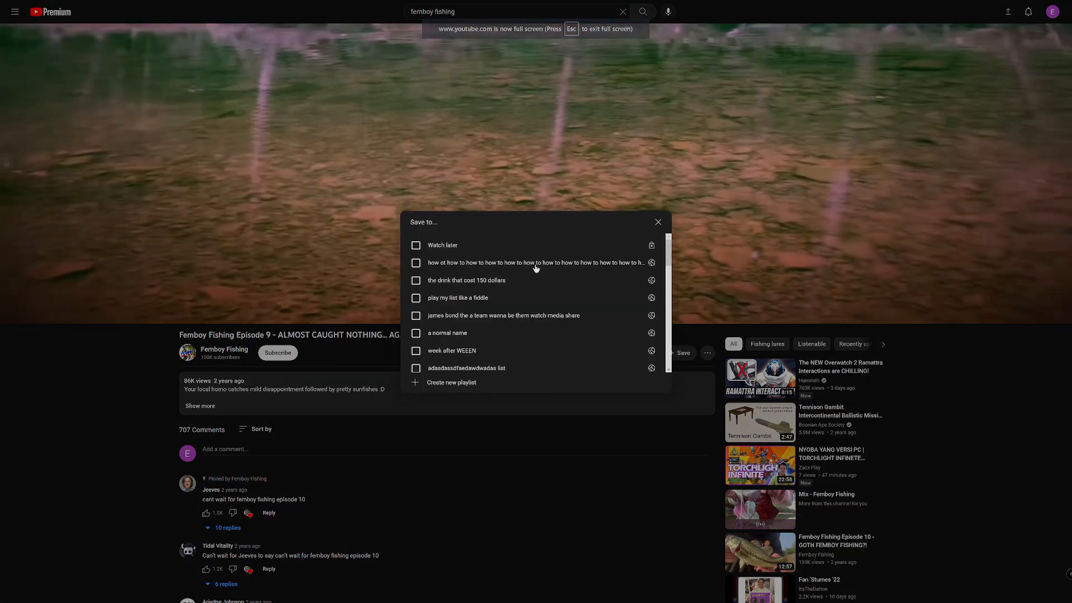